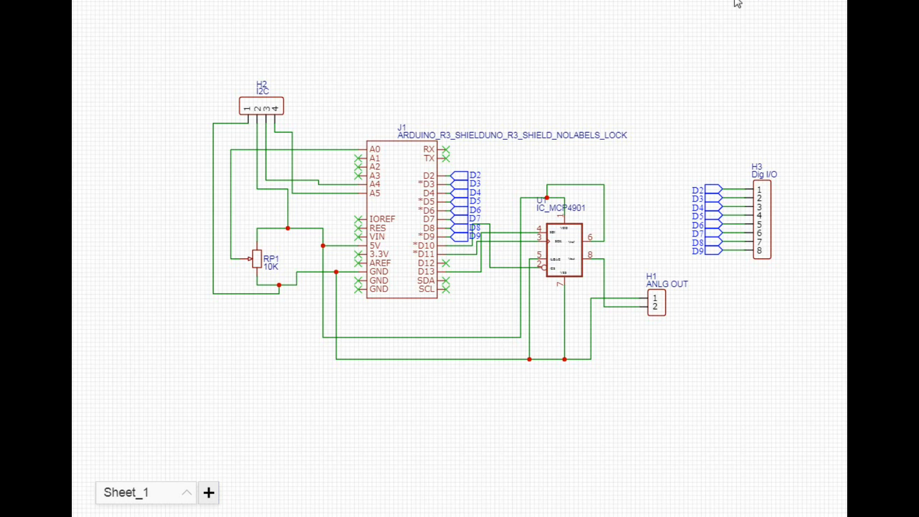
pyautogui.moveTo(490, 64)
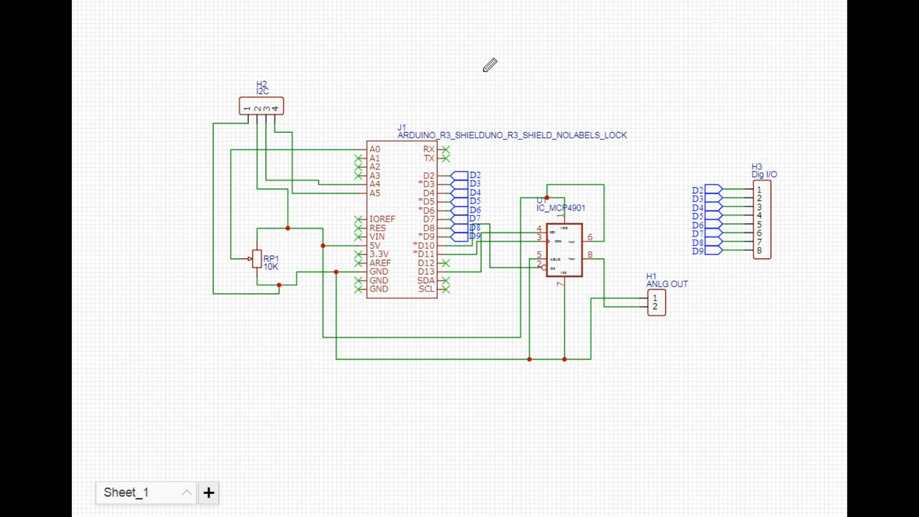
pyautogui.moveTo(492, 83)
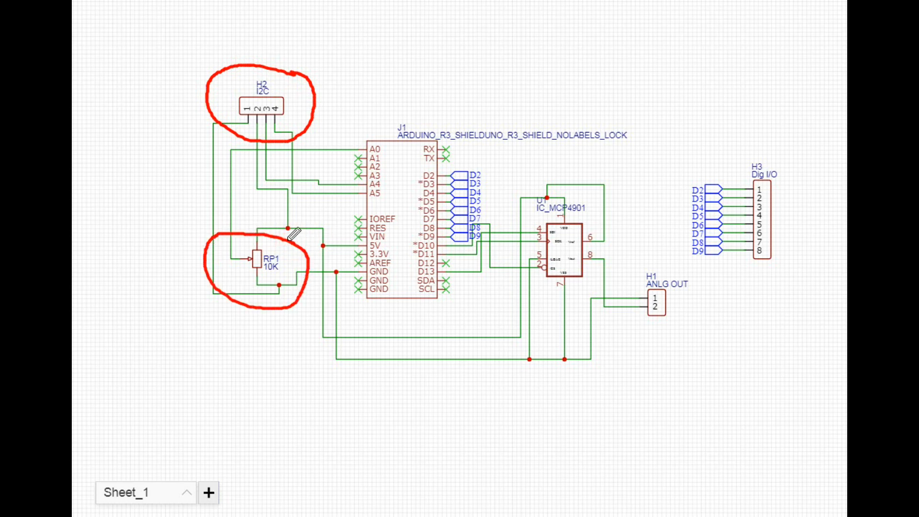
# On the PCB layout, circle the 10K pot, the MCP4901 chip and the neighbouring header and output.
pyautogui.moveTo(662, 234); pyautogui.dragTo(794, 162)
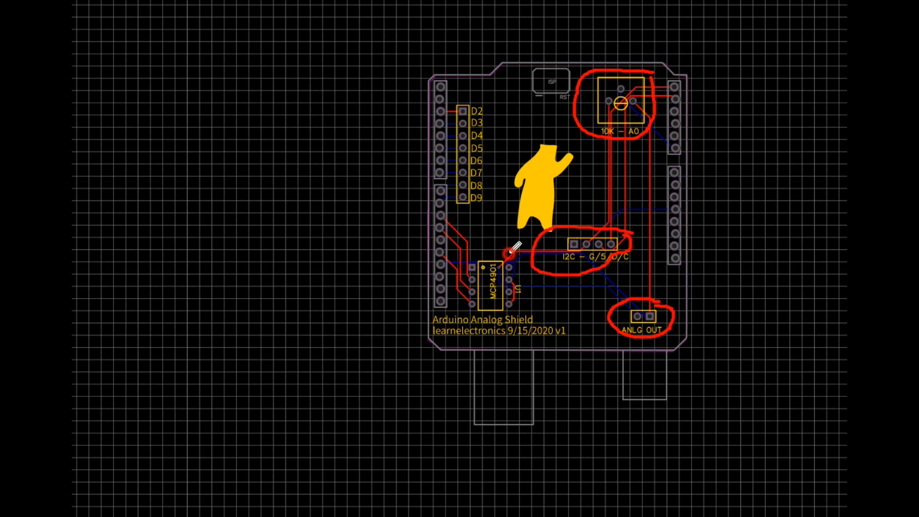
pyautogui.moveTo(515, 249); pyautogui.dragTo(486, 305)
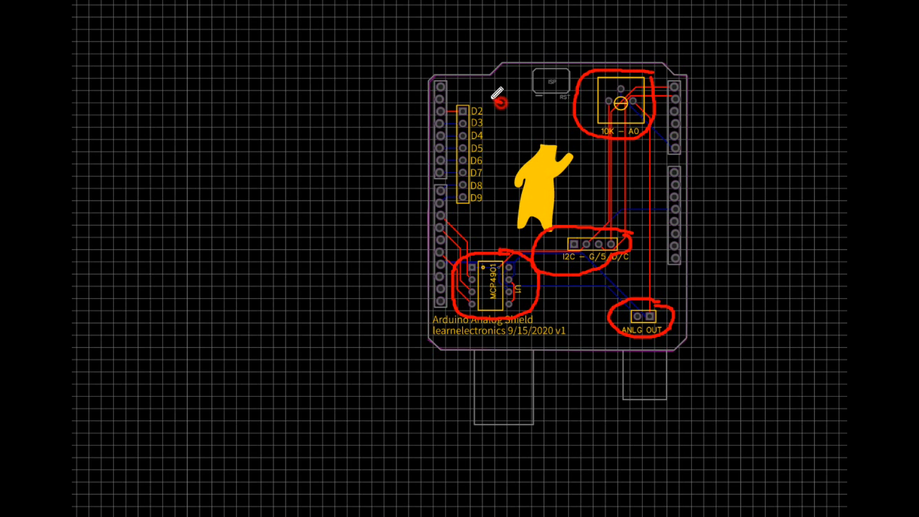
pyautogui.moveTo(498, 103); pyautogui.dragTo(457, 211)
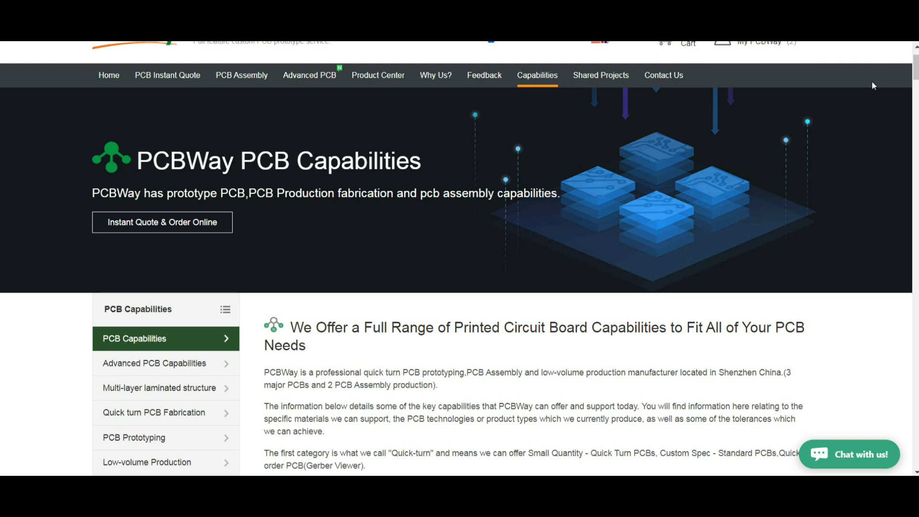
# Scroll down to the Quick-turn PCB table, highlighting the flex and metal board remarks, then clearing the highlight.
pyautogui.scroll(-3)
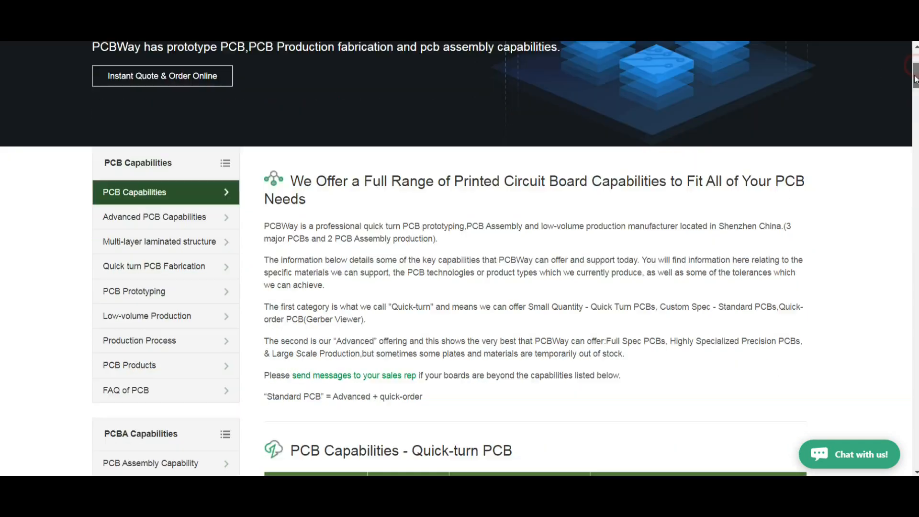
pyautogui.scroll(-3)
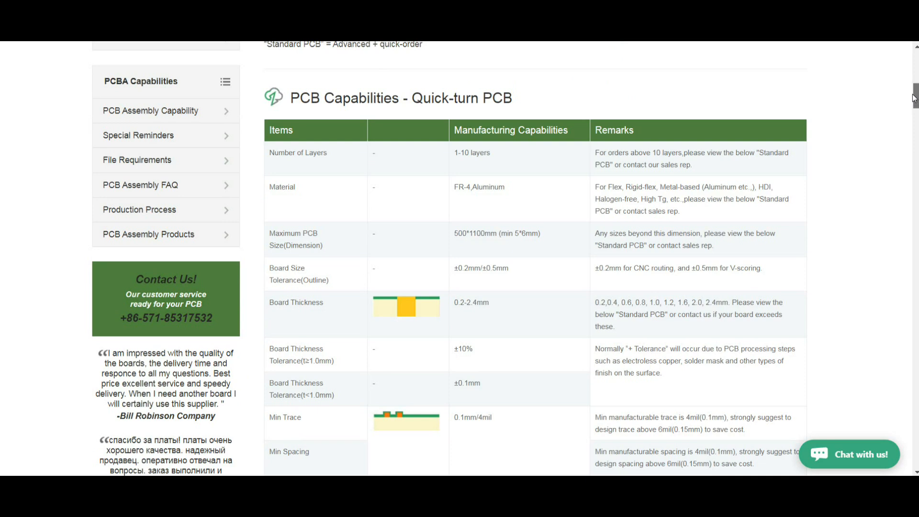
pyautogui.scroll(-3)
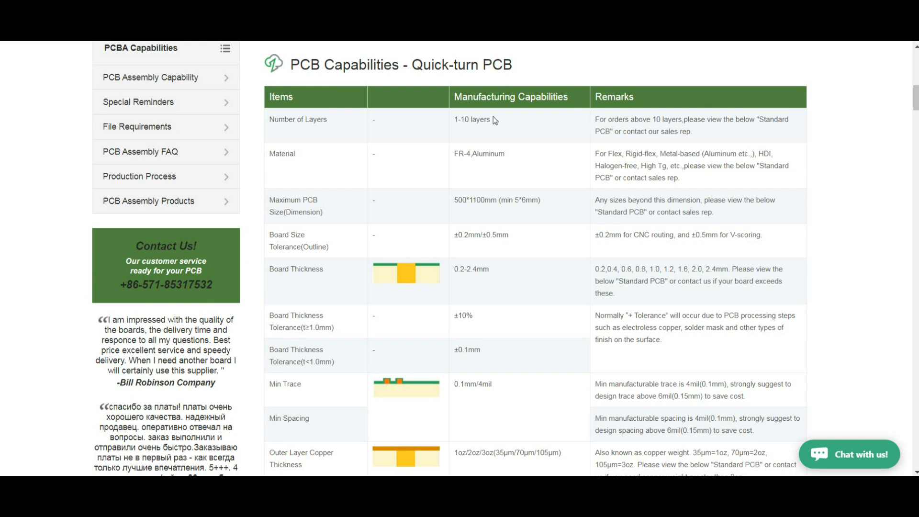
pyautogui.doubleClick(472, 119)
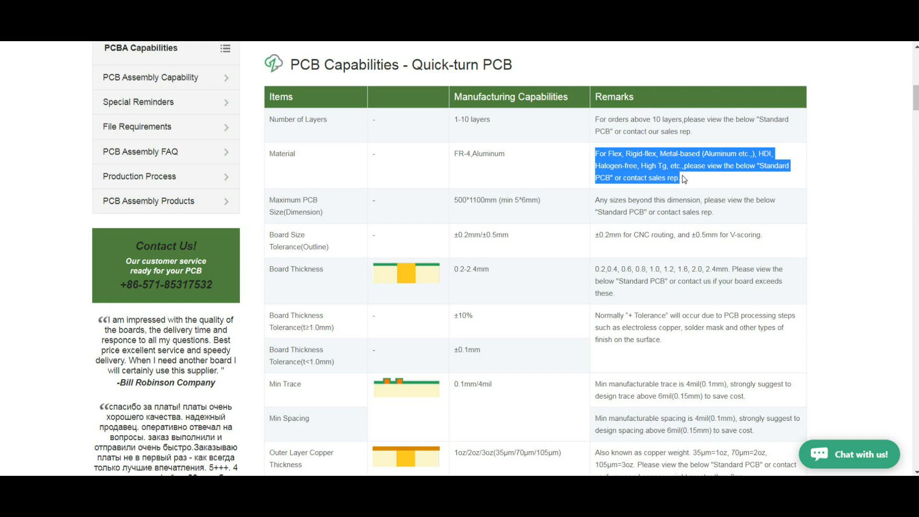
pyautogui.moveTo(483, 211)
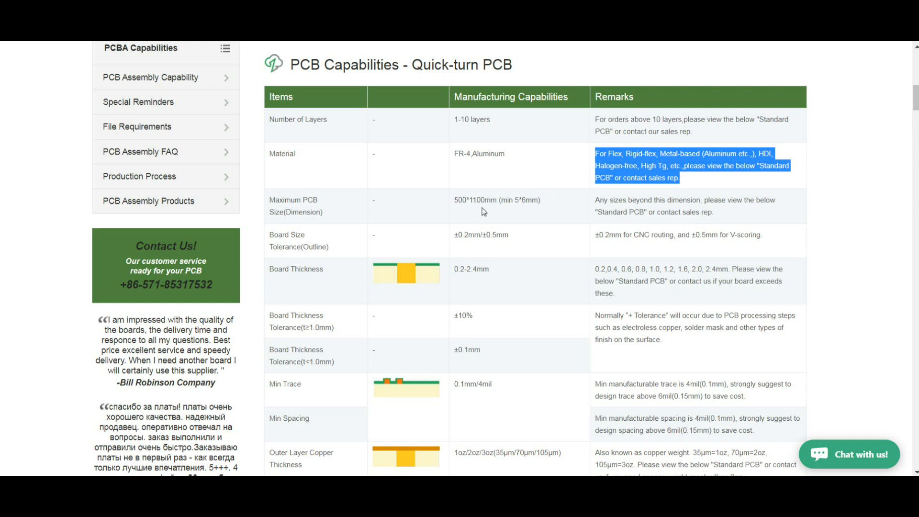
pyautogui.moveTo(483, 211)
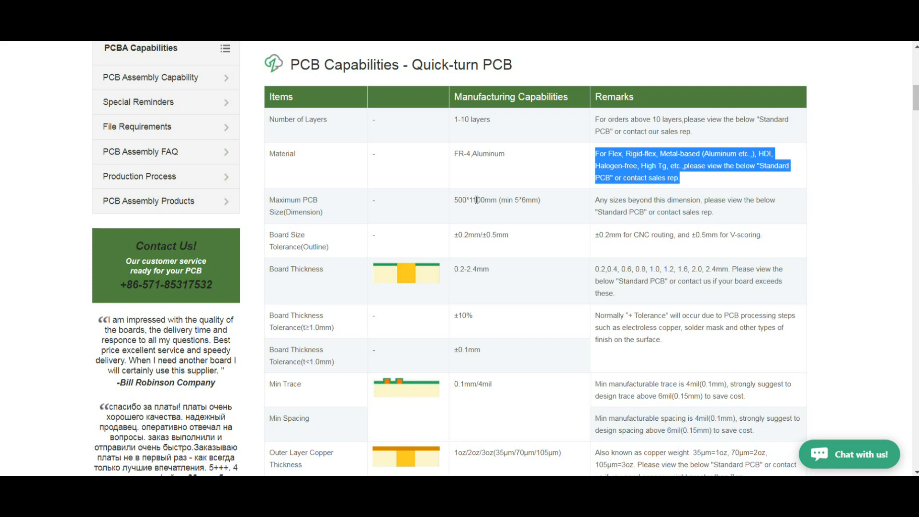
pyautogui.moveTo(488, 195)
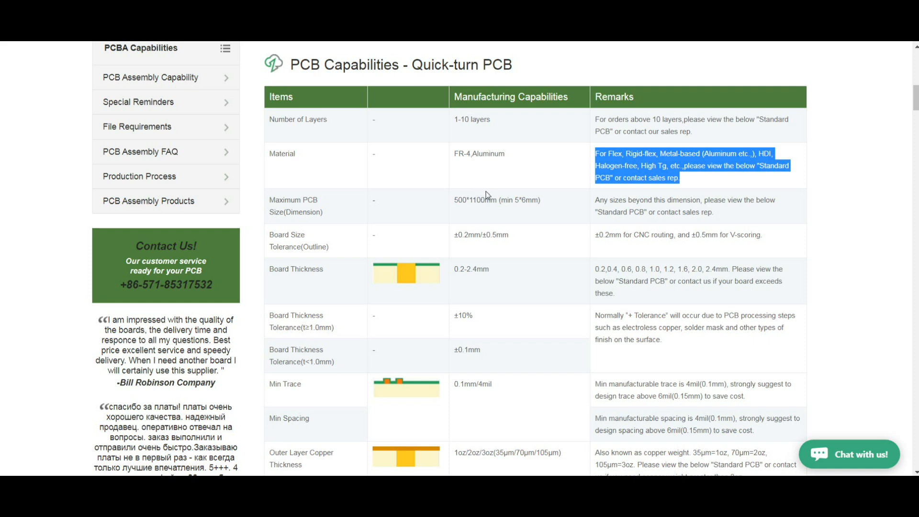
pyautogui.scroll(-3)
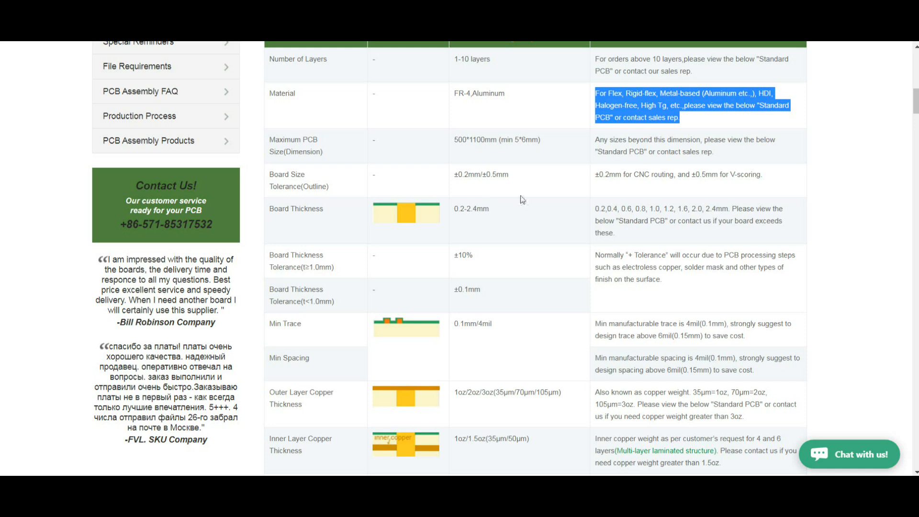
pyautogui.click(598, 209)
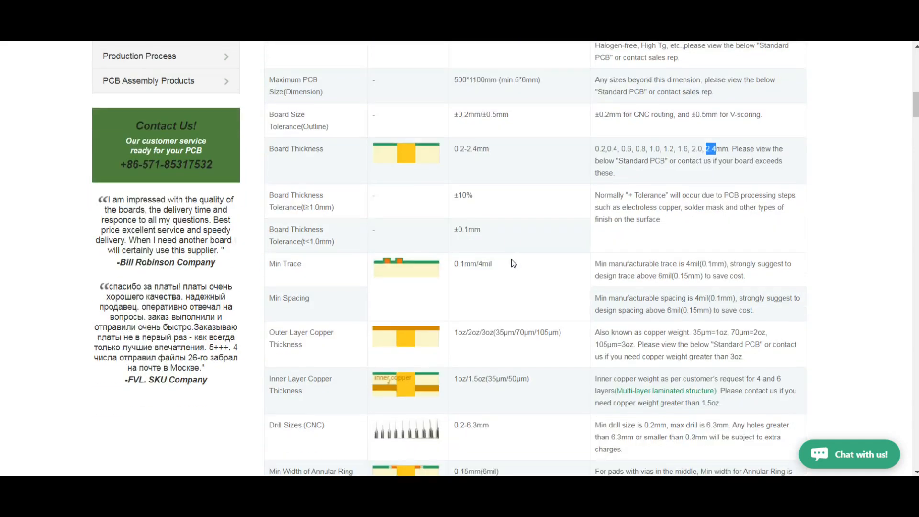
pyautogui.scroll(-3)
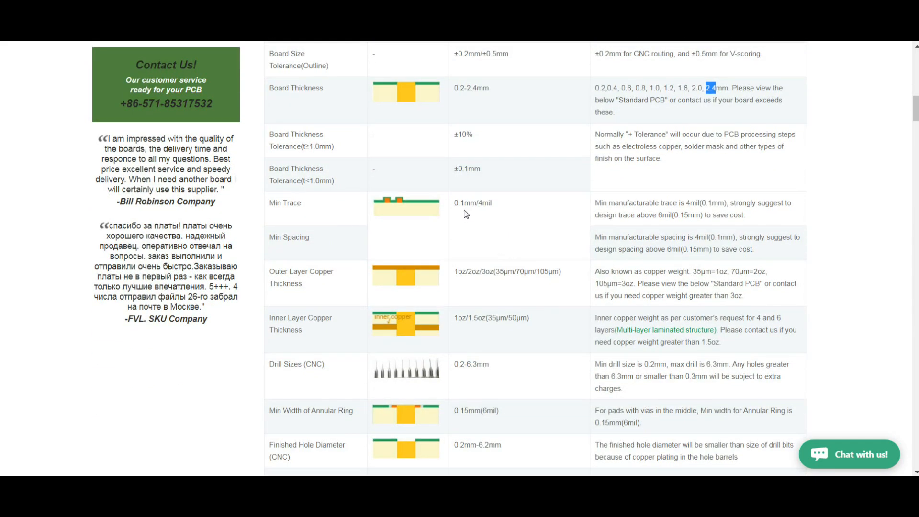
pyautogui.moveTo(473, 222)
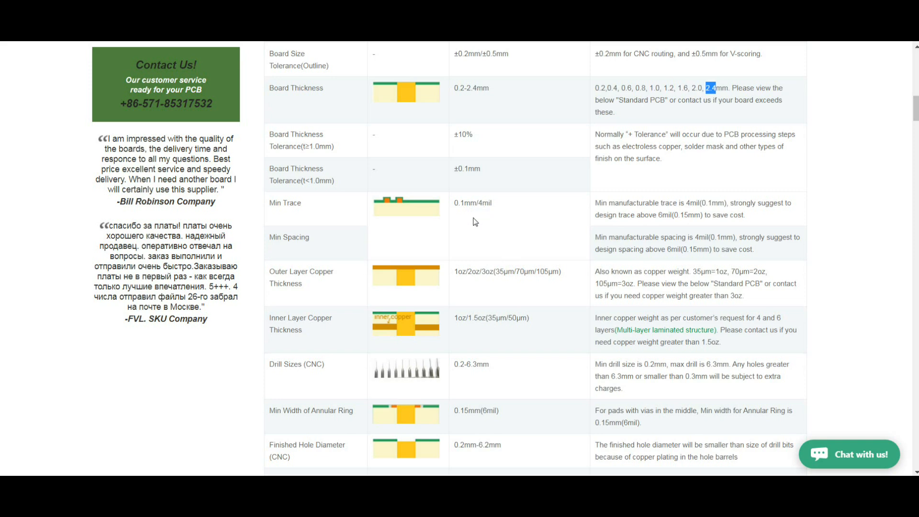
pyautogui.scroll(-3)
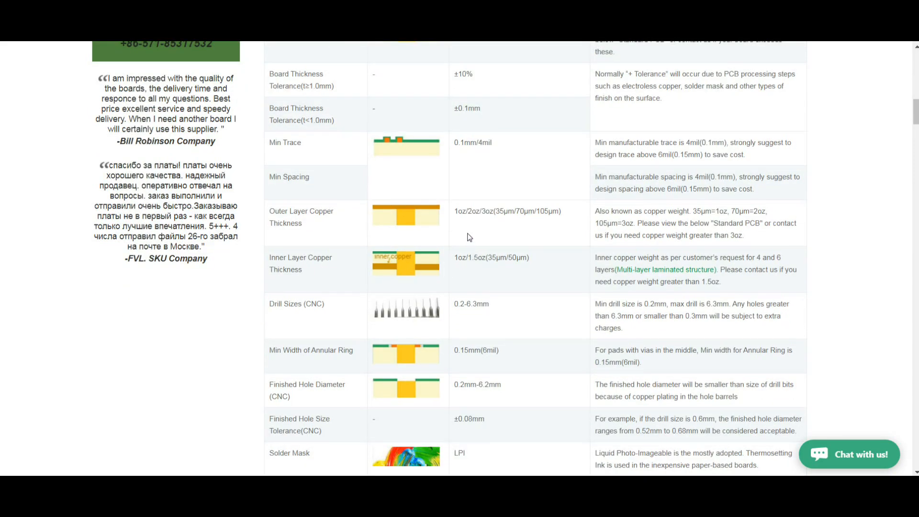
pyautogui.doubleClick(459, 211)
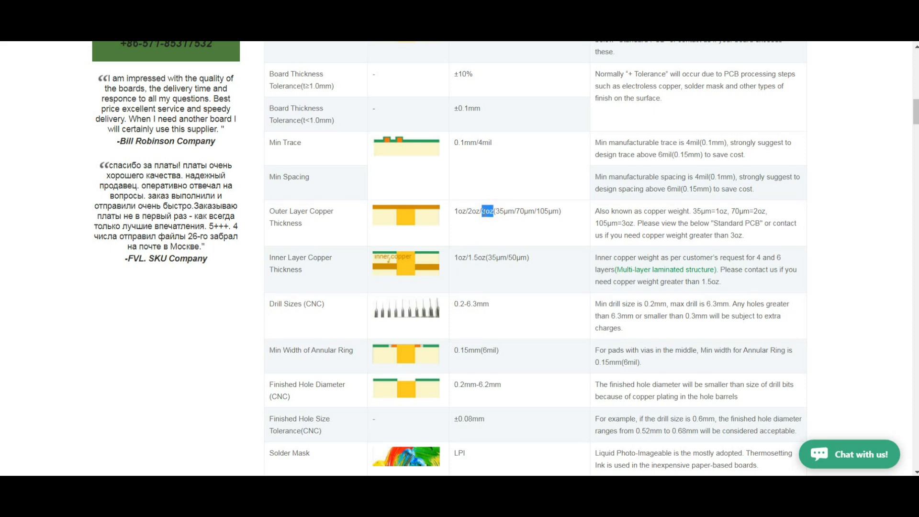
pyautogui.scroll(-3)
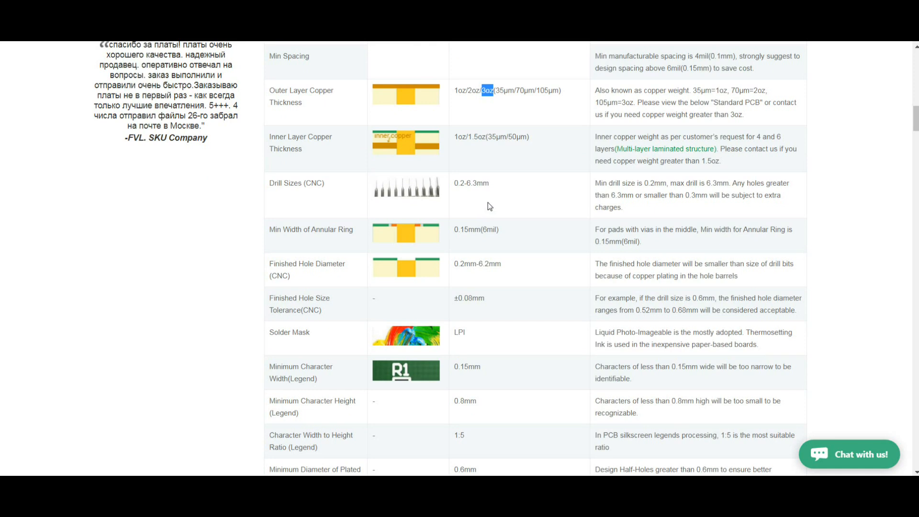
pyautogui.scroll(-3)
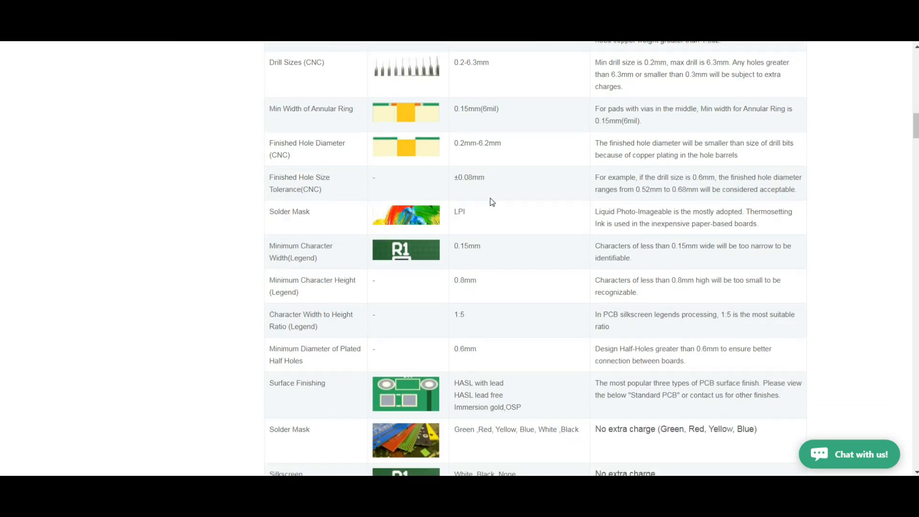
pyautogui.moveTo(568, 207)
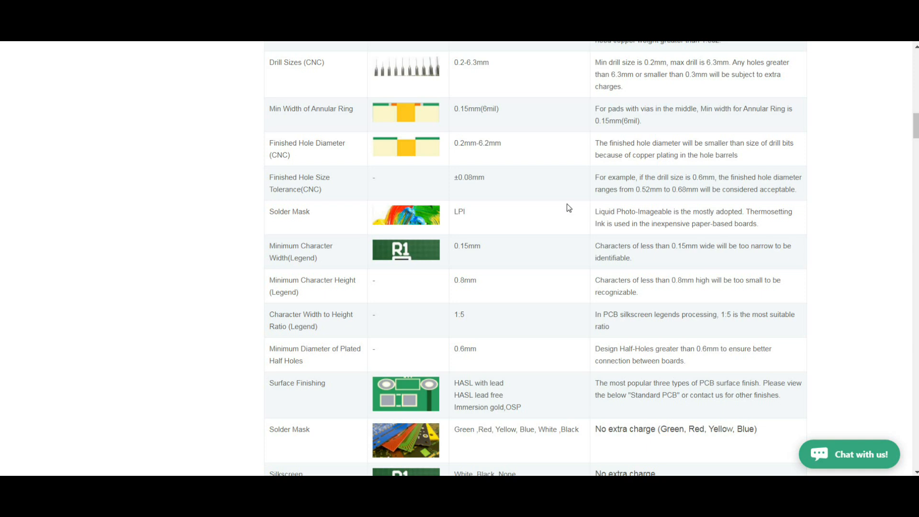
pyautogui.scroll(-3)
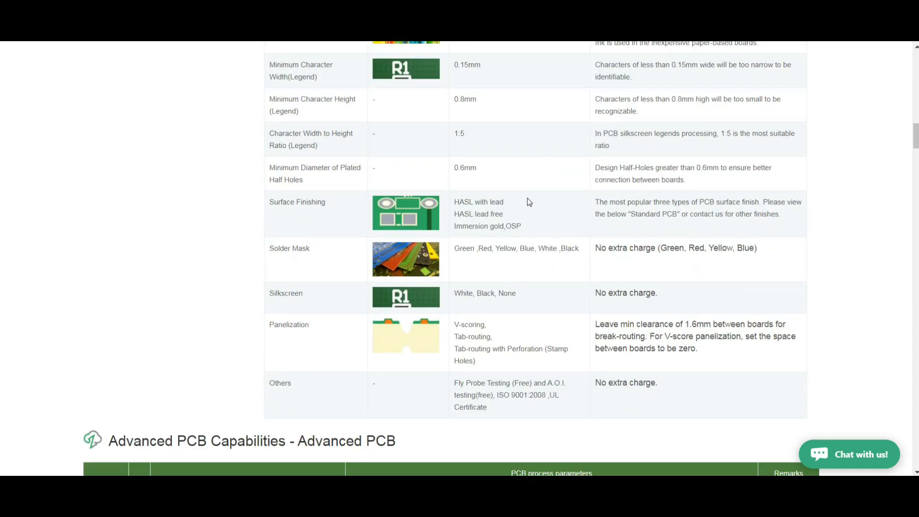
pyautogui.moveTo(518, 203)
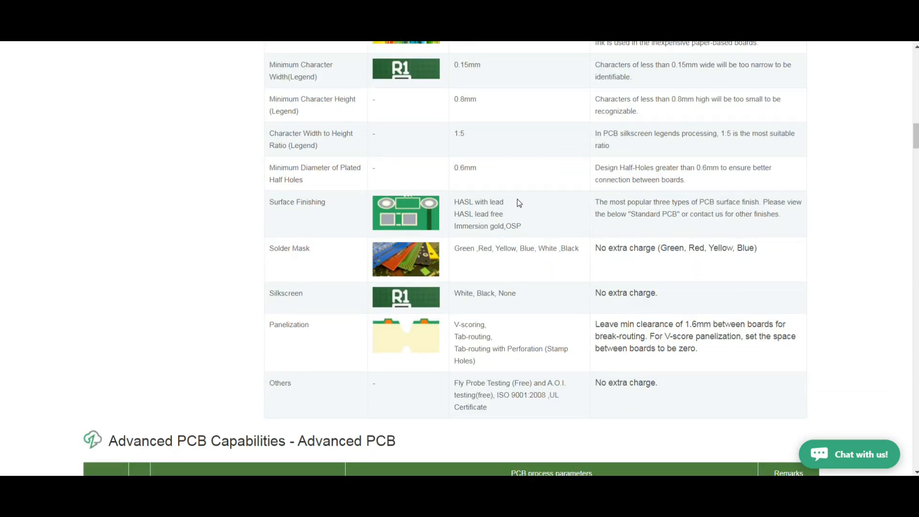
pyautogui.moveTo(469, 259)
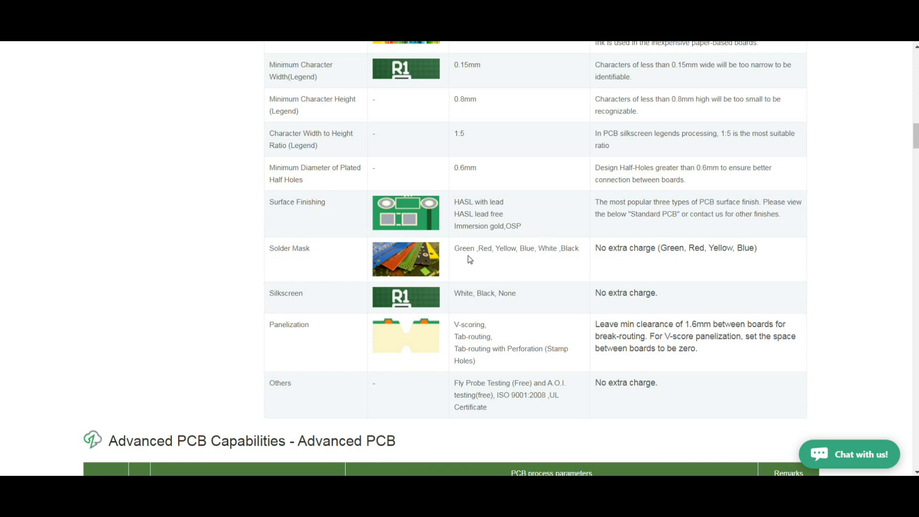
pyautogui.moveTo(557, 256)
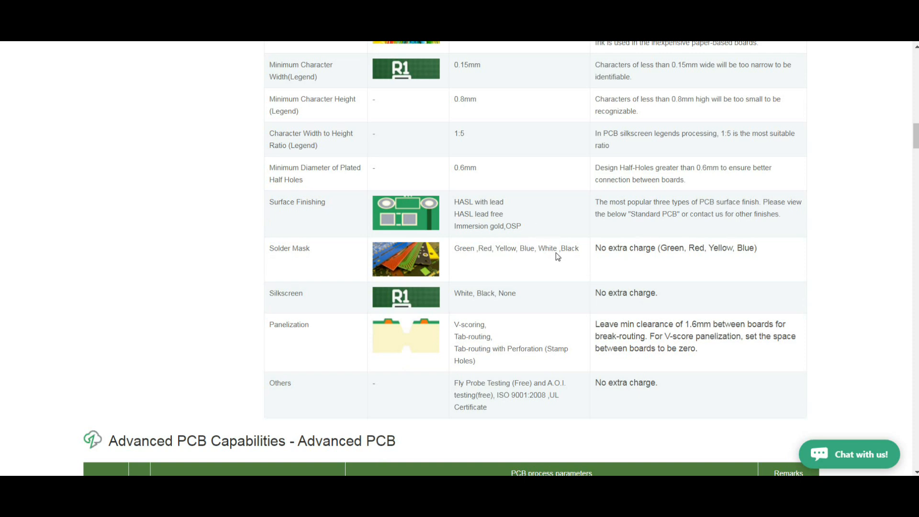
pyautogui.scroll(-3)
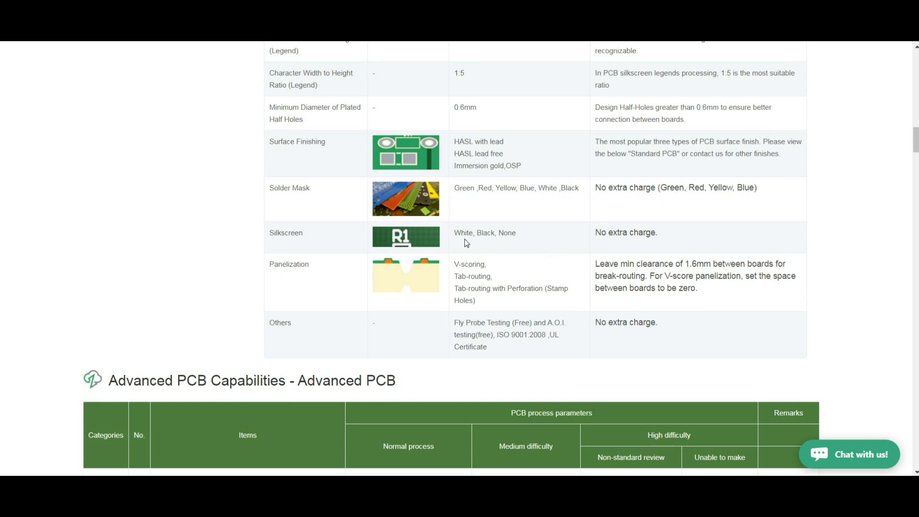
pyautogui.moveTo(490, 259)
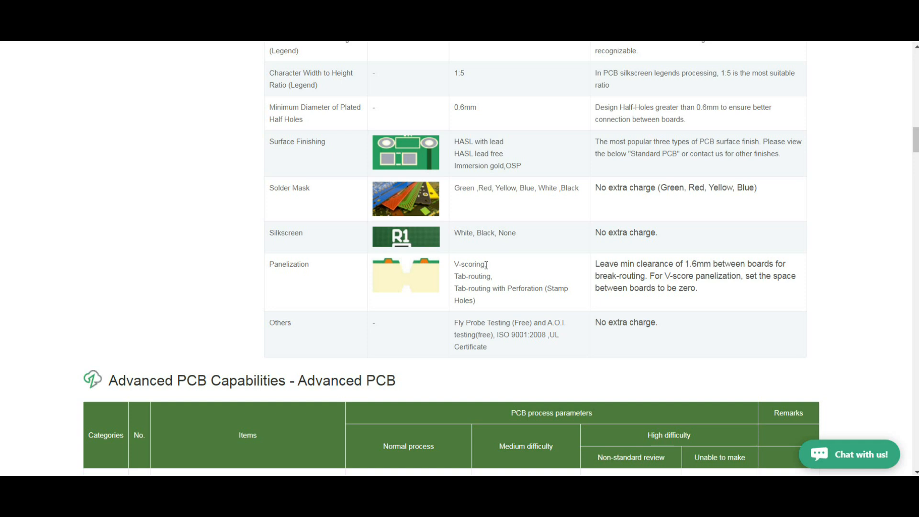
pyautogui.scroll(-3)
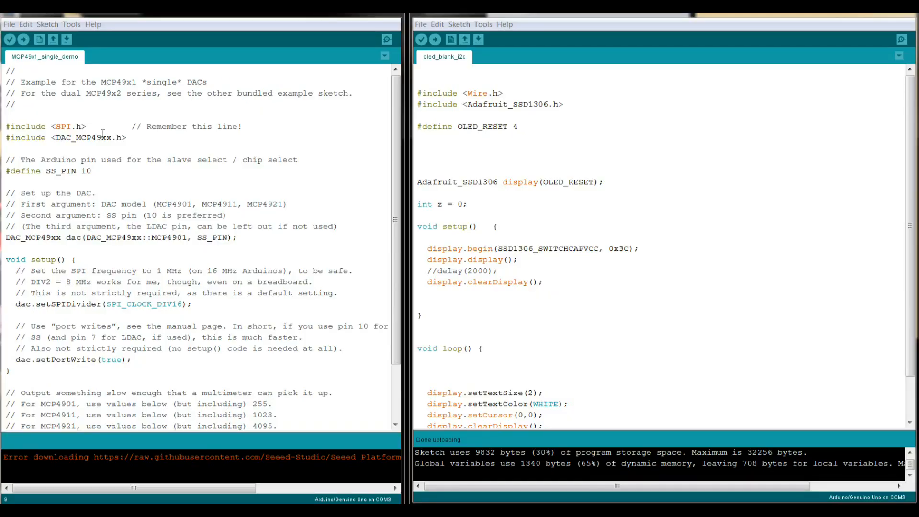
# Copy the SPI and DAC_MCP49xx includes, SS_PIN 10 define and dac object from the MCP49x1 example.
pyautogui.moveTo(6, 126); pyautogui.dragTo(129, 137)
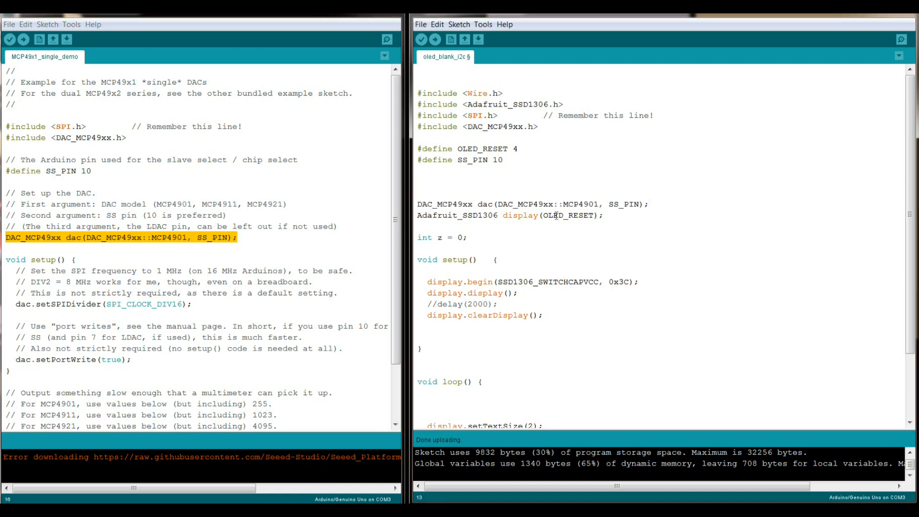
pyautogui.scroll(-3)
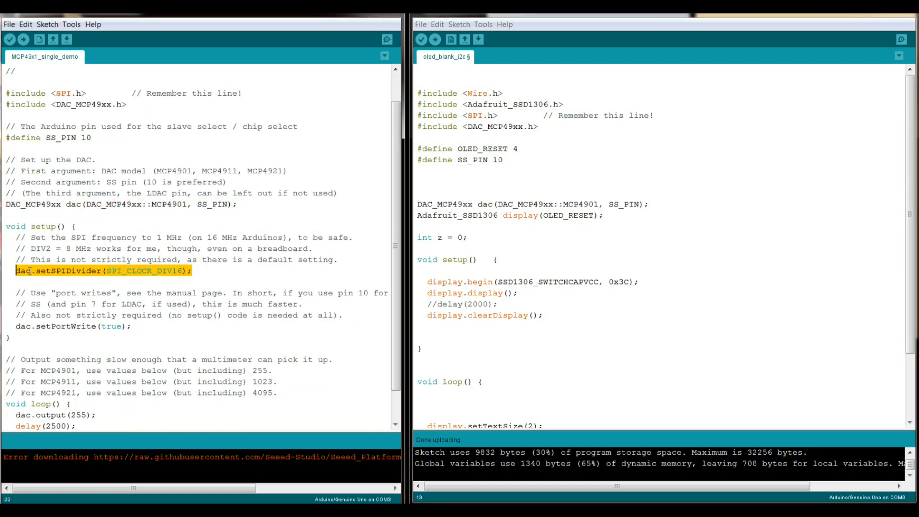
# In setup(), add dac.setSPIDivider(SPI_CLOCK_DIV16); and pinMode(A0,INPUT);.
pyautogui.write('dac.setSPIDivider(SPI_CLOCK_DIV16);')
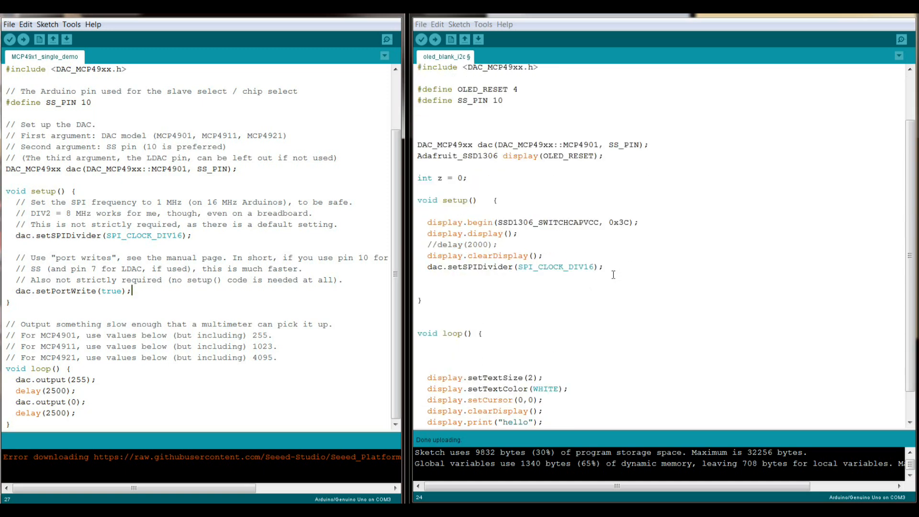
pyautogui.write('pinMode')
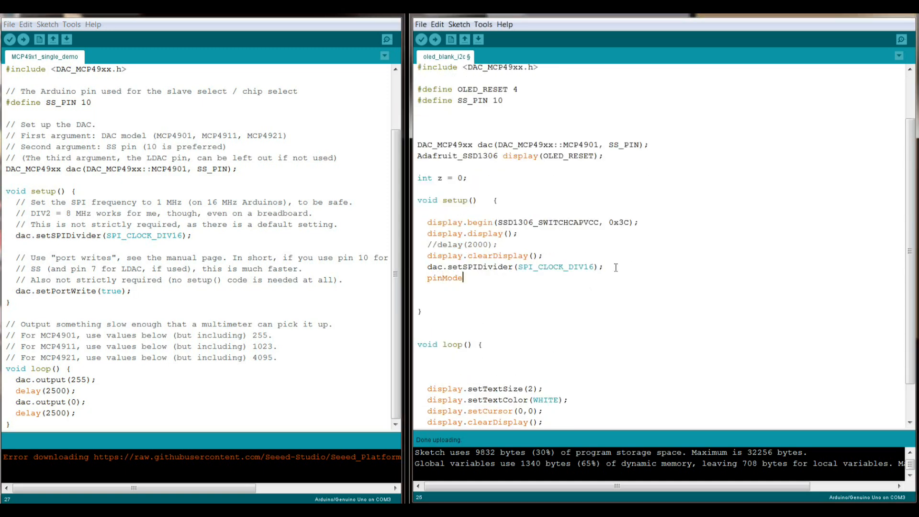
pyautogui.write('(A0,IN')
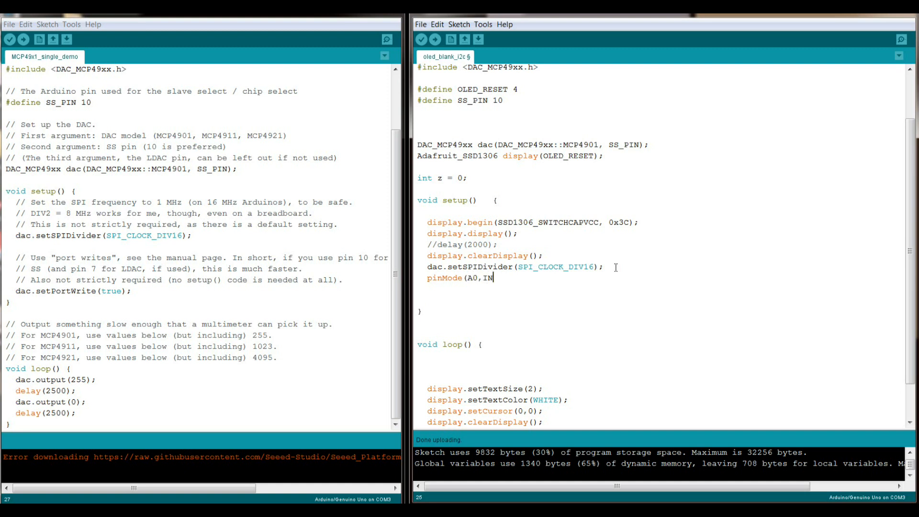
pyautogui.write('PUT);')
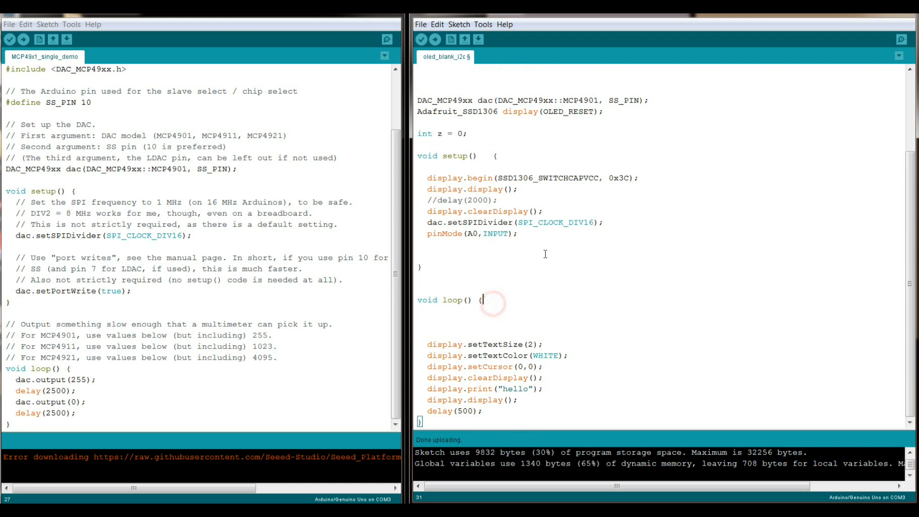
# At the top of loop(), add int vari = analogRead(A0);.
pyautogui.write('int v')
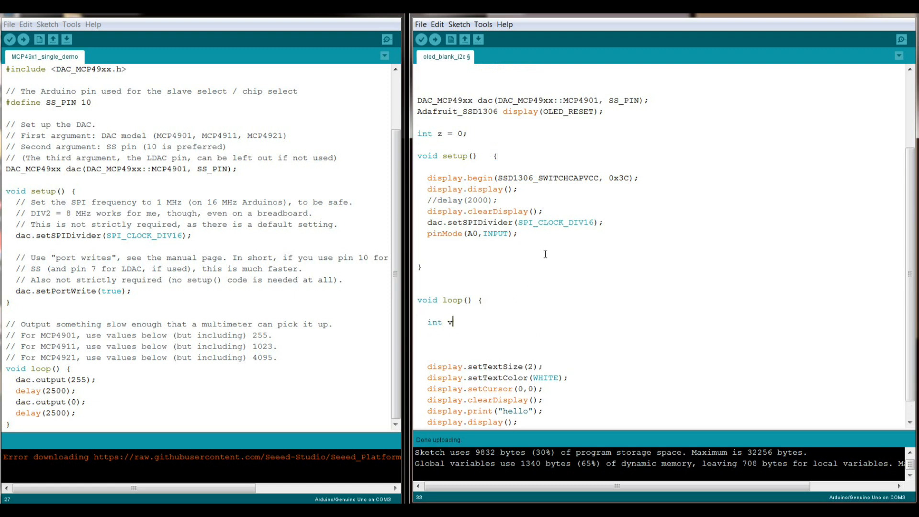
pyautogui.write('ari =')
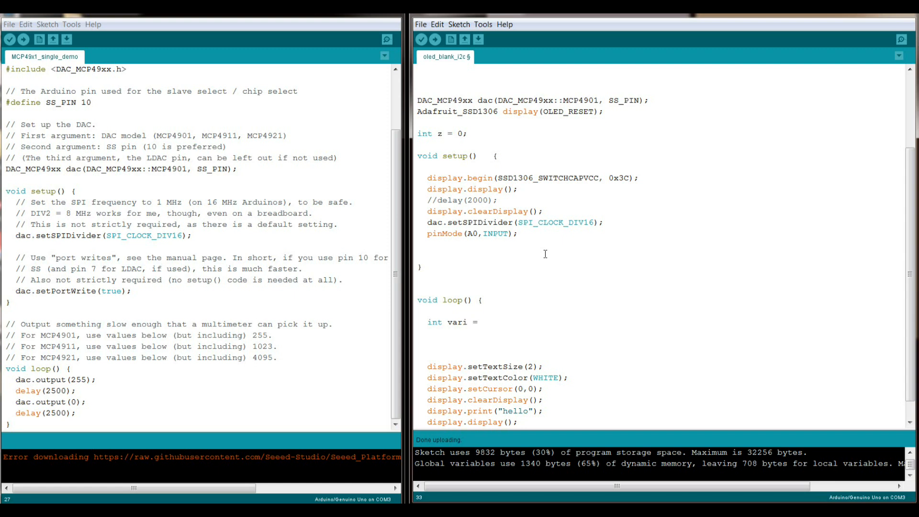
pyautogui.write('analogRead(A0')
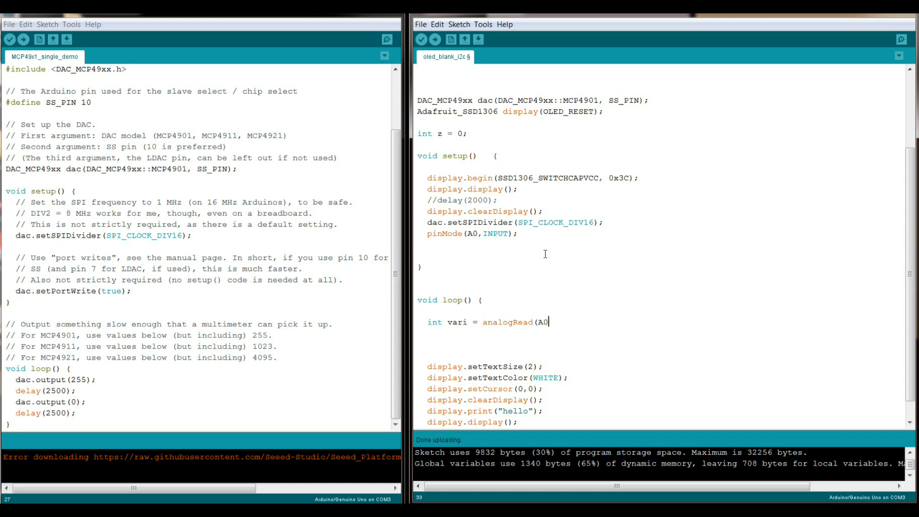
pyautogui.write(');')
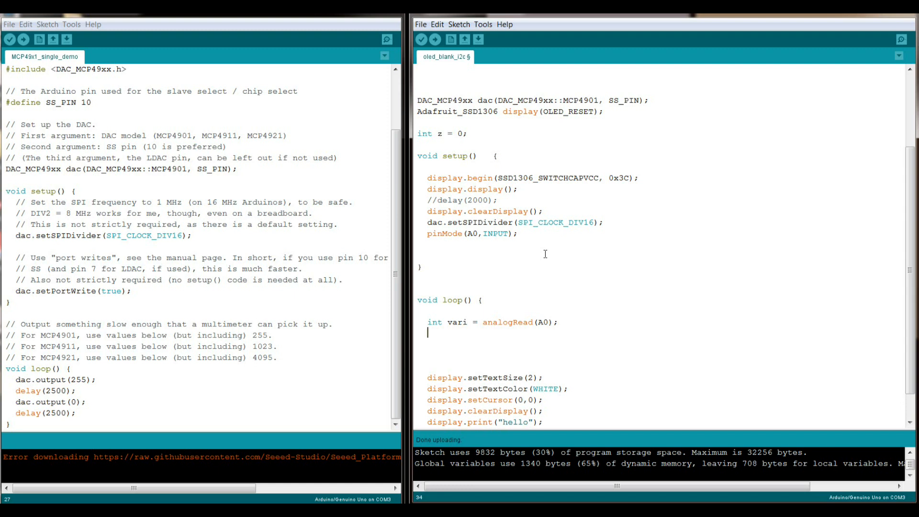
# Add int y = map(vari, 0, 1023, 0, 255); below analogRead and set text size 1.
pyautogui.click(564, 321)
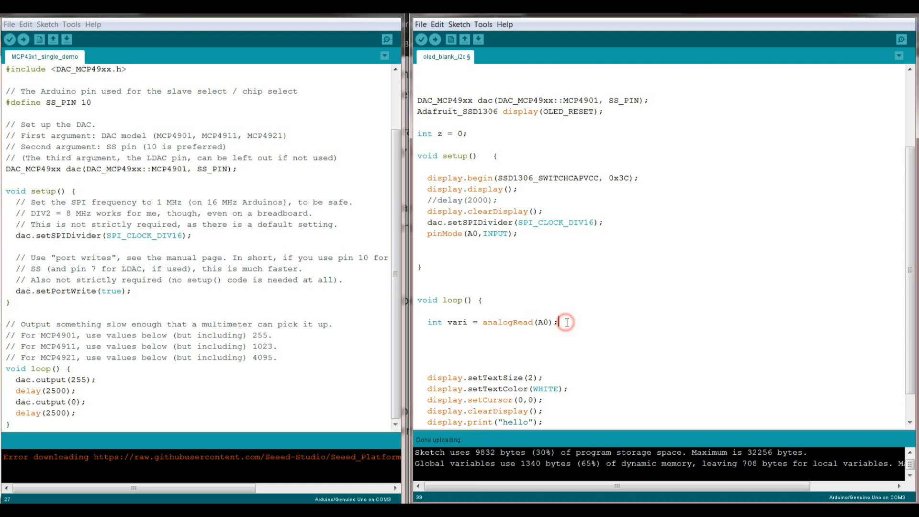
pyautogui.write('int y = map(x, 1, 50, 50, 1);')
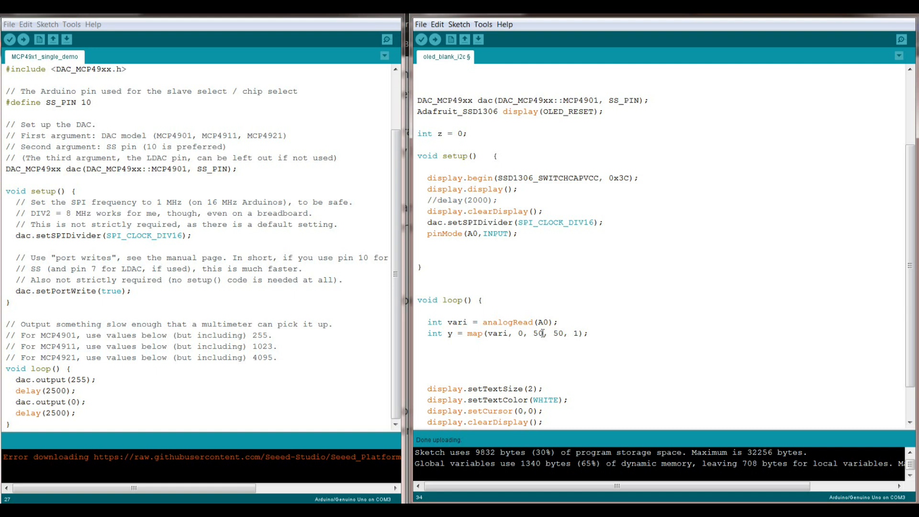
pyautogui.write('1023')
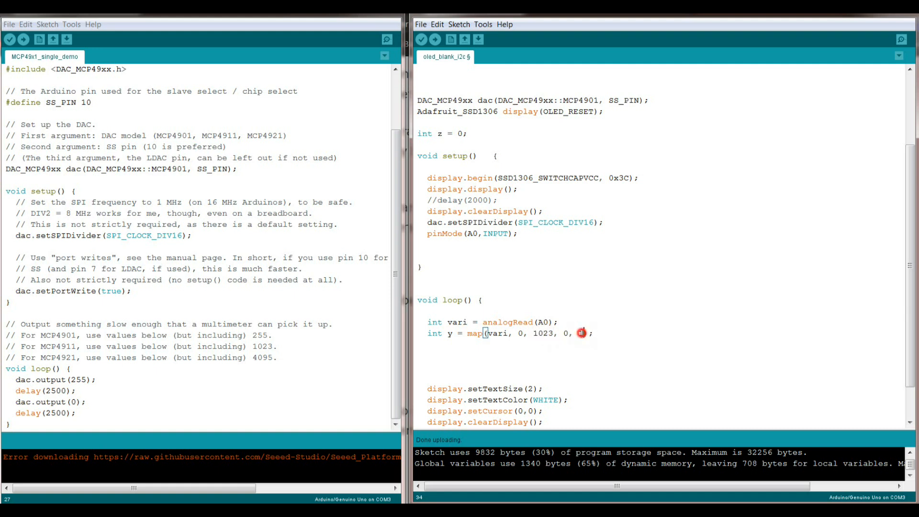
pyautogui.write('255')
pyautogui.write('1')
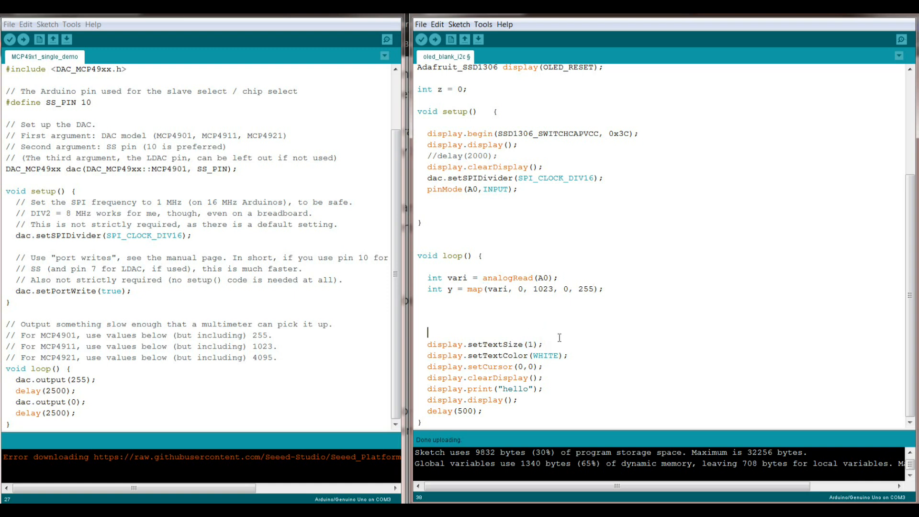
# Replace "hello" with "Anlg:", print y on the display, and add dac.output(y); before the delay.
pyautogui.click(527, 388)
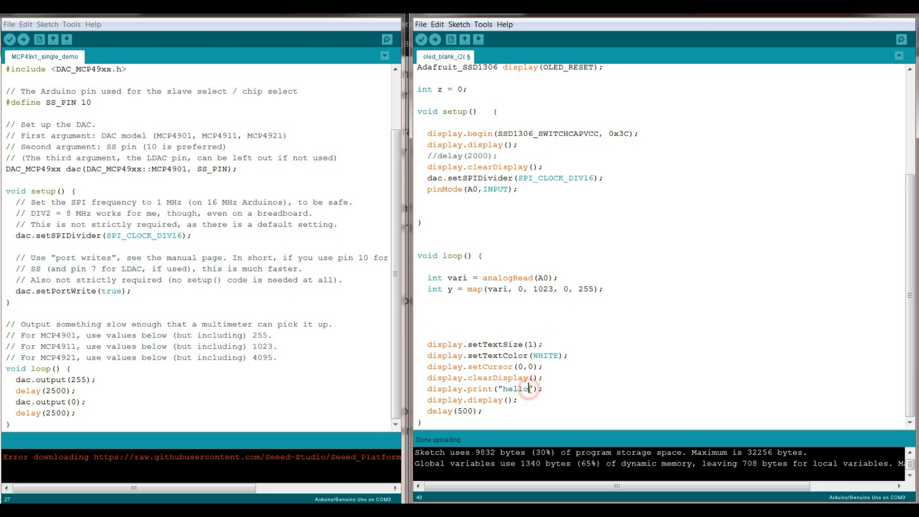
pyautogui.doubleClick(517, 389)
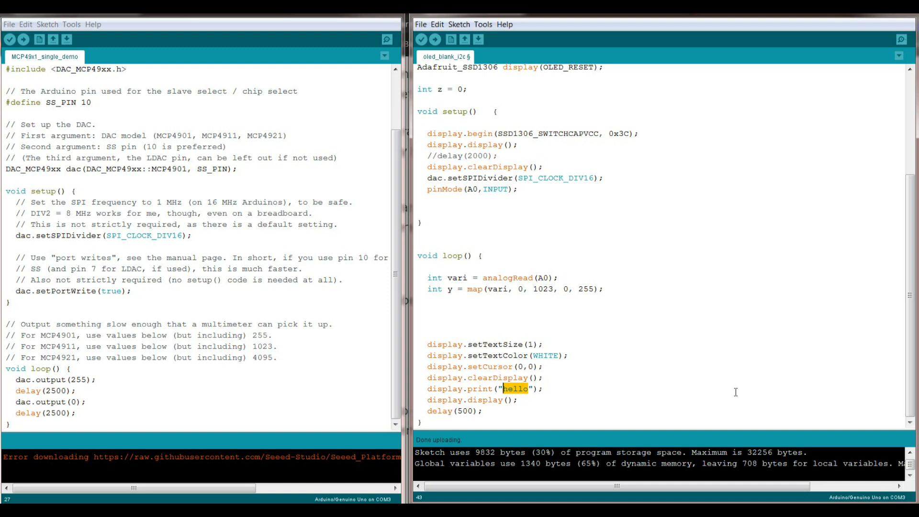
pyautogui.write('Anlg')
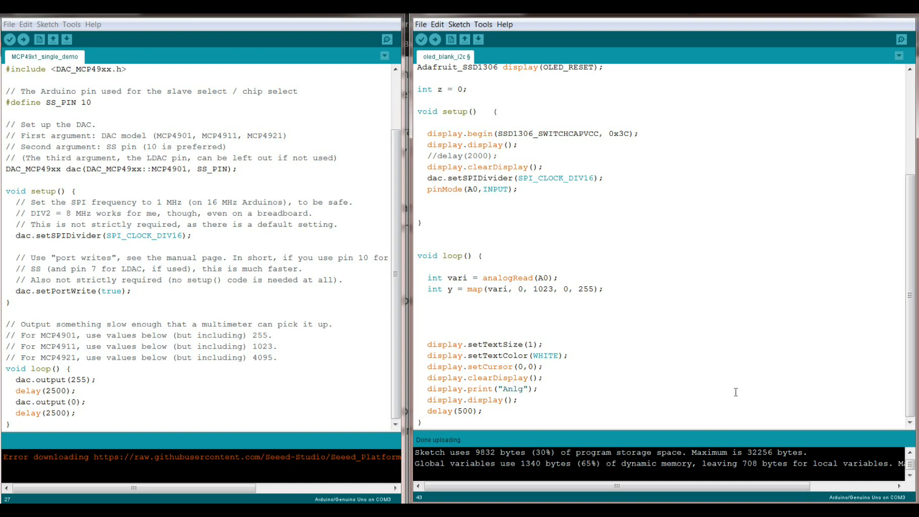
pyautogui.write(':')
pyautogui.write('display.print(y);')
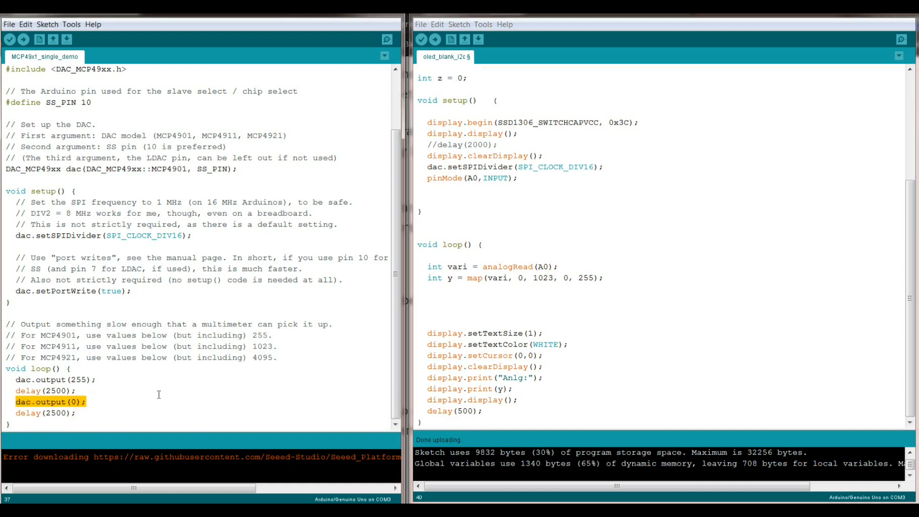
pyautogui.write('dac.output(0);')
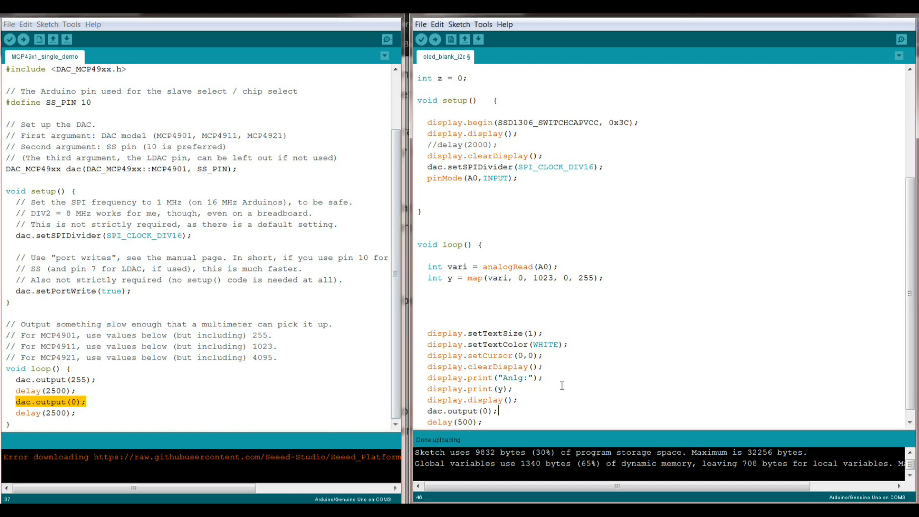
pyautogui.write('y')
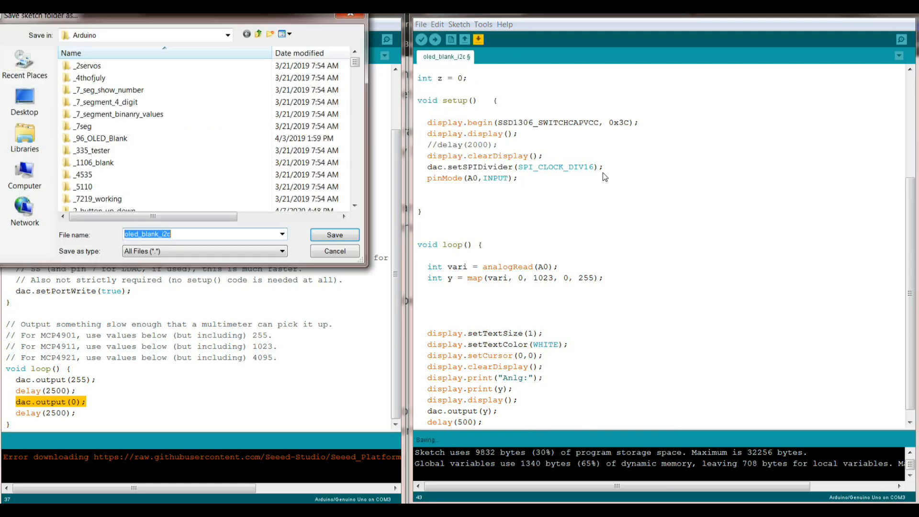
# Save the sketch as 'uno-anlg-out' and start uploading it to the Uno.
pyautogui.write('uno-anlg-o')
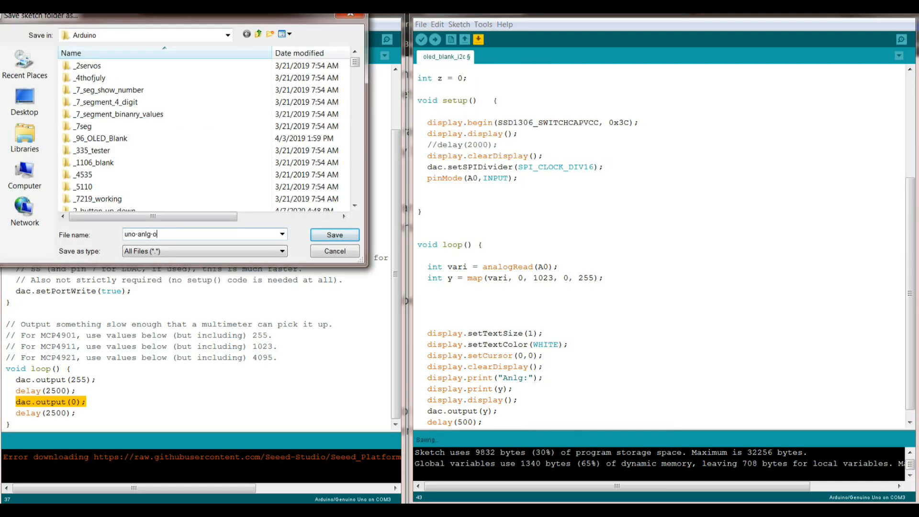
pyautogui.click(334, 234)
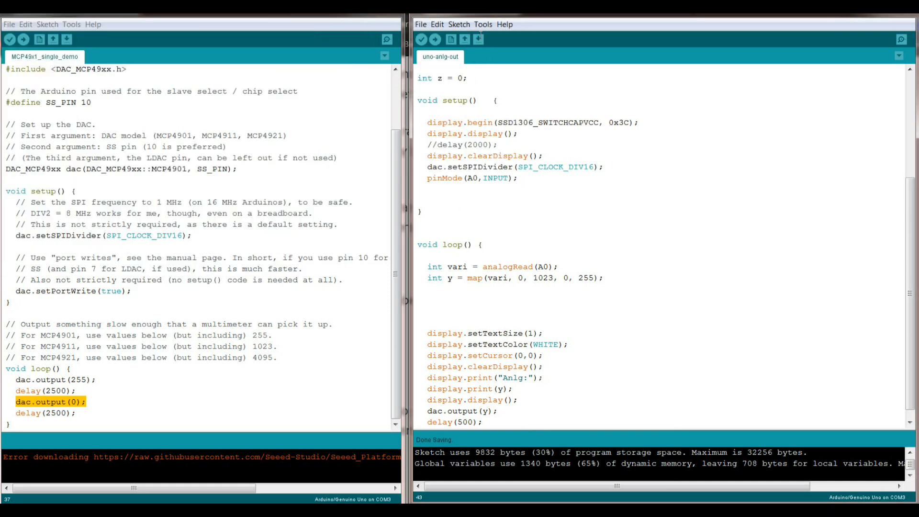
pyautogui.click(482, 24)
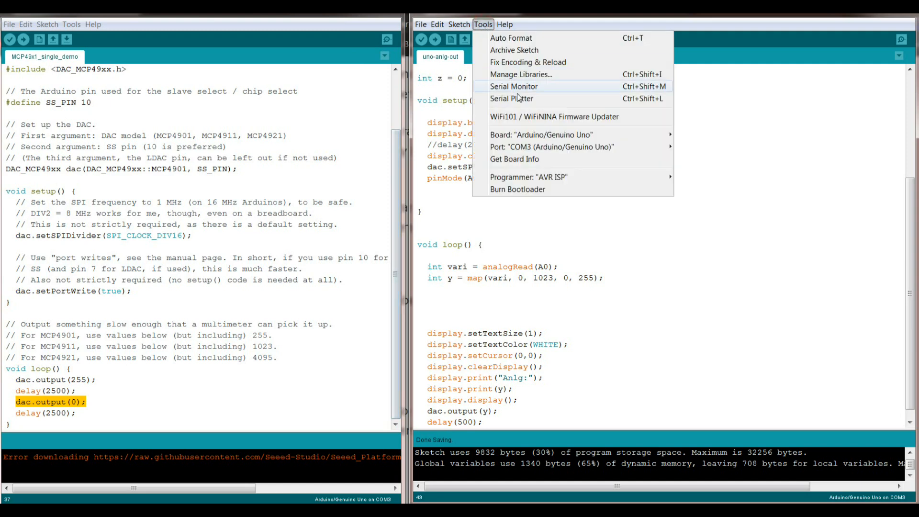
pyautogui.click(434, 39)
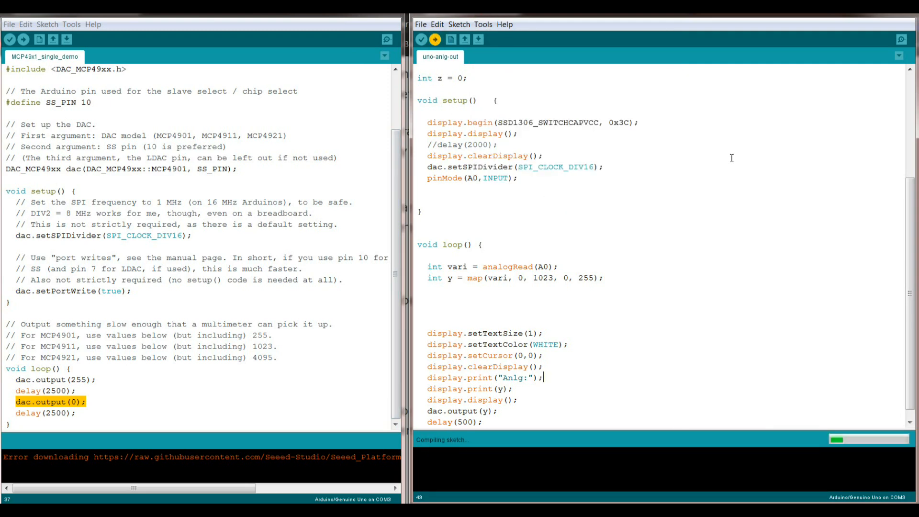